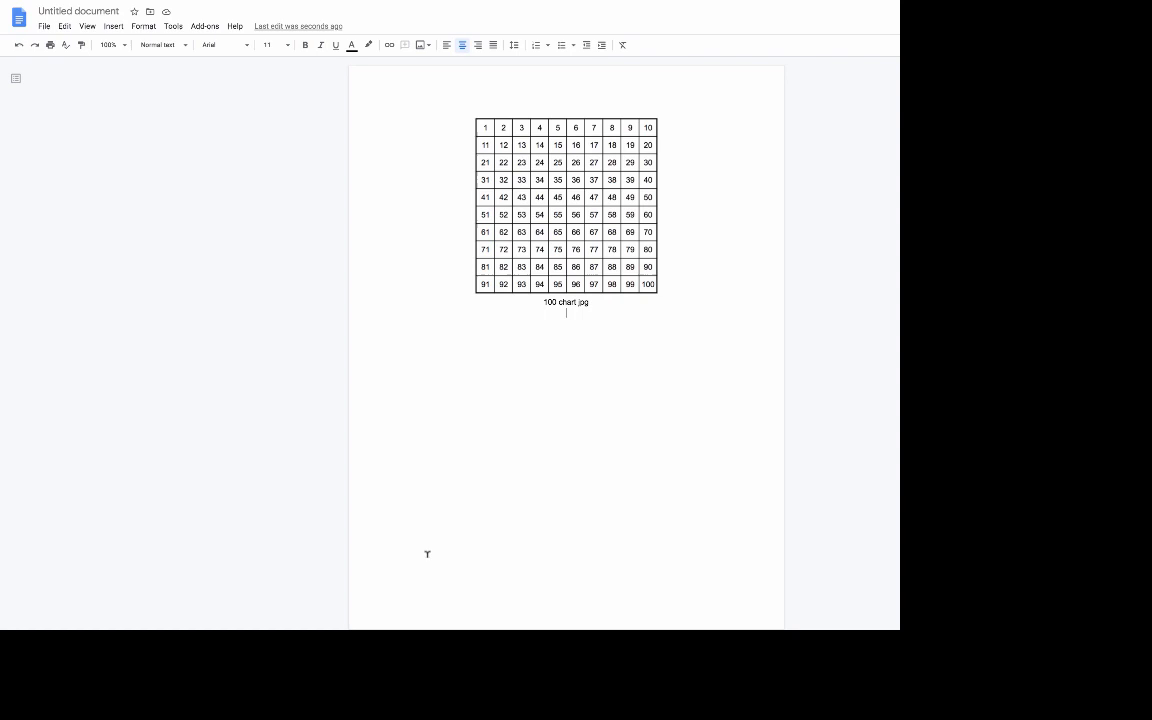
Place the cursor below the '100 chart.jpg' caption and bring up the Insert menu.
{"action": "left_click", "coordinate": [564, 204]}
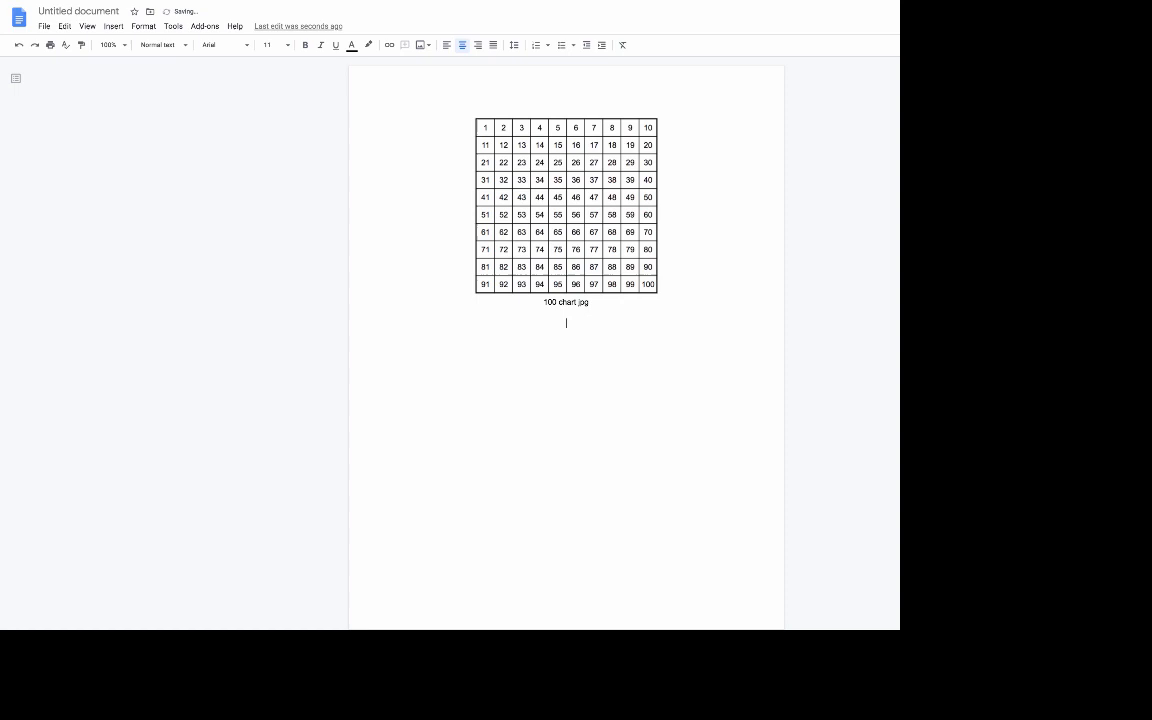
{"action": "left_click", "coordinate": [112, 26]}
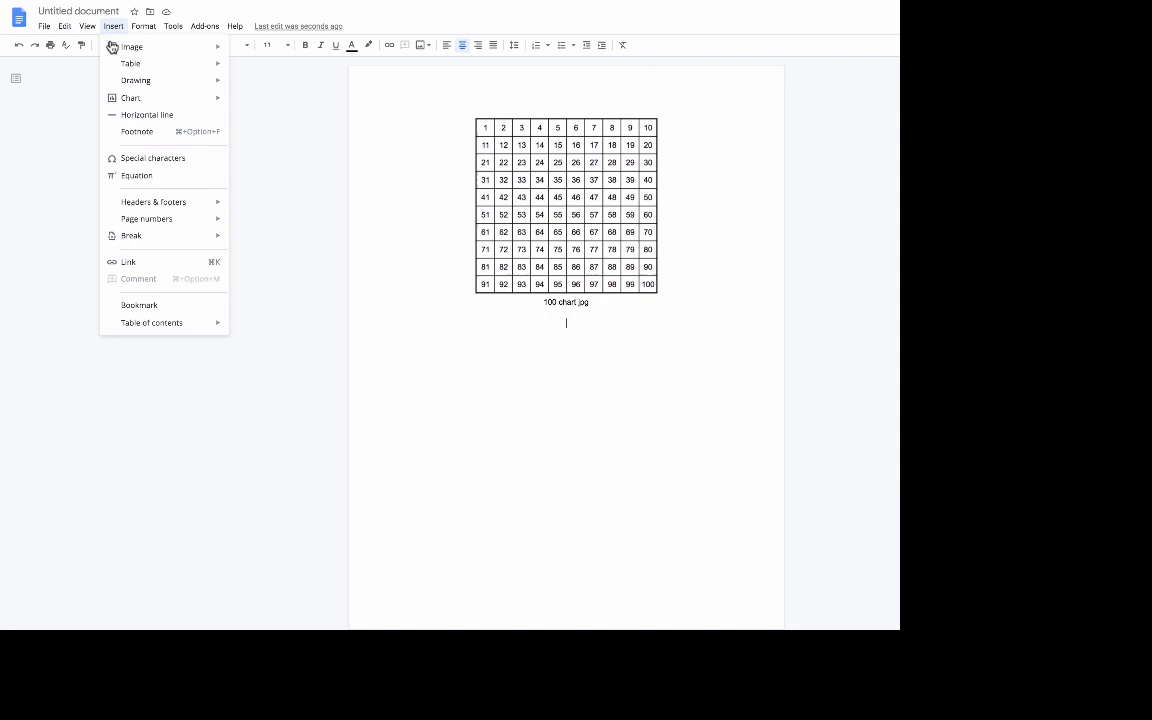
Start a new blank drawing via Insert > Drawing > + New.
{"action": "left_click", "coordinate": [136, 80]}
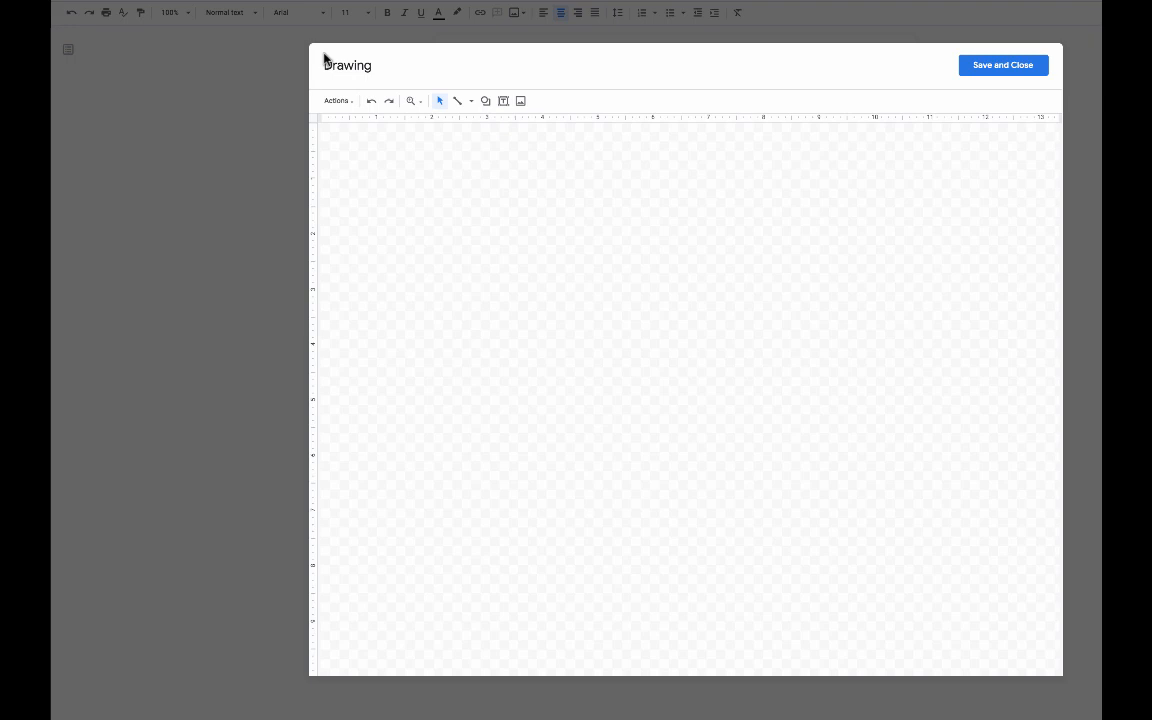
{"action": "mouse_move", "coordinate": [516, 192]}
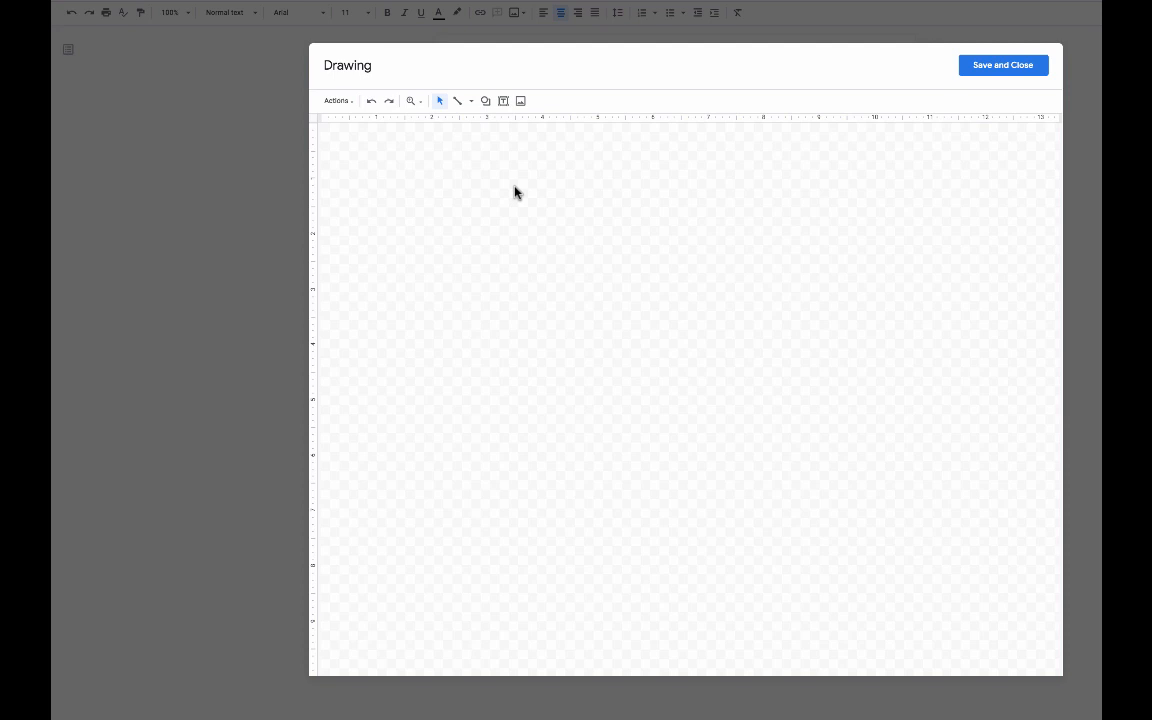
{"action": "mouse_move", "coordinate": [504, 178]}
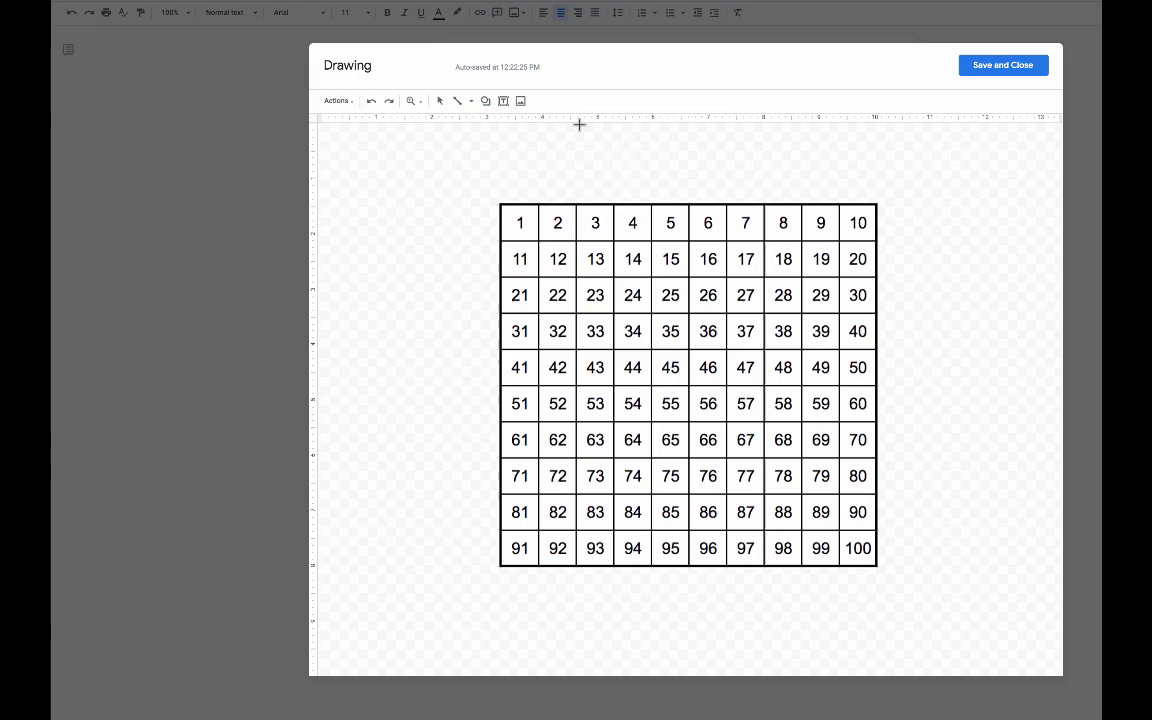
Outline cells 11–13 with a rectangle that has transparent fill and a red border.
{"action": "left_click", "coordinate": [560, 258]}
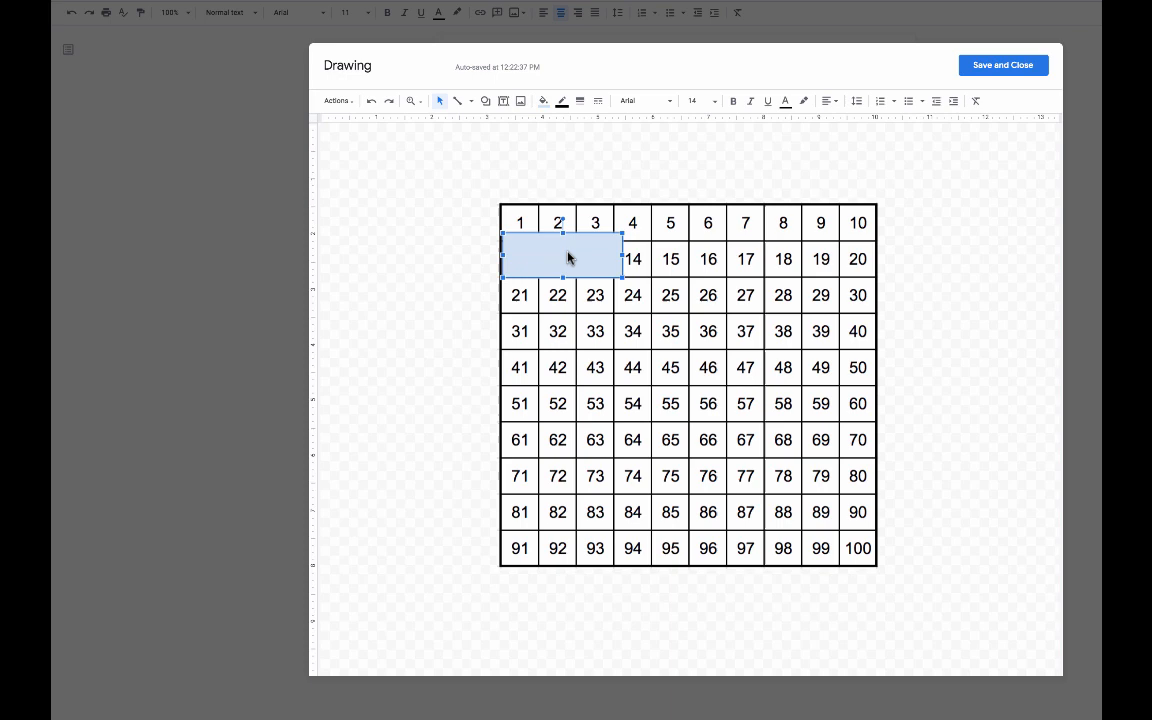
{"action": "left_click", "coordinate": [560, 100]}
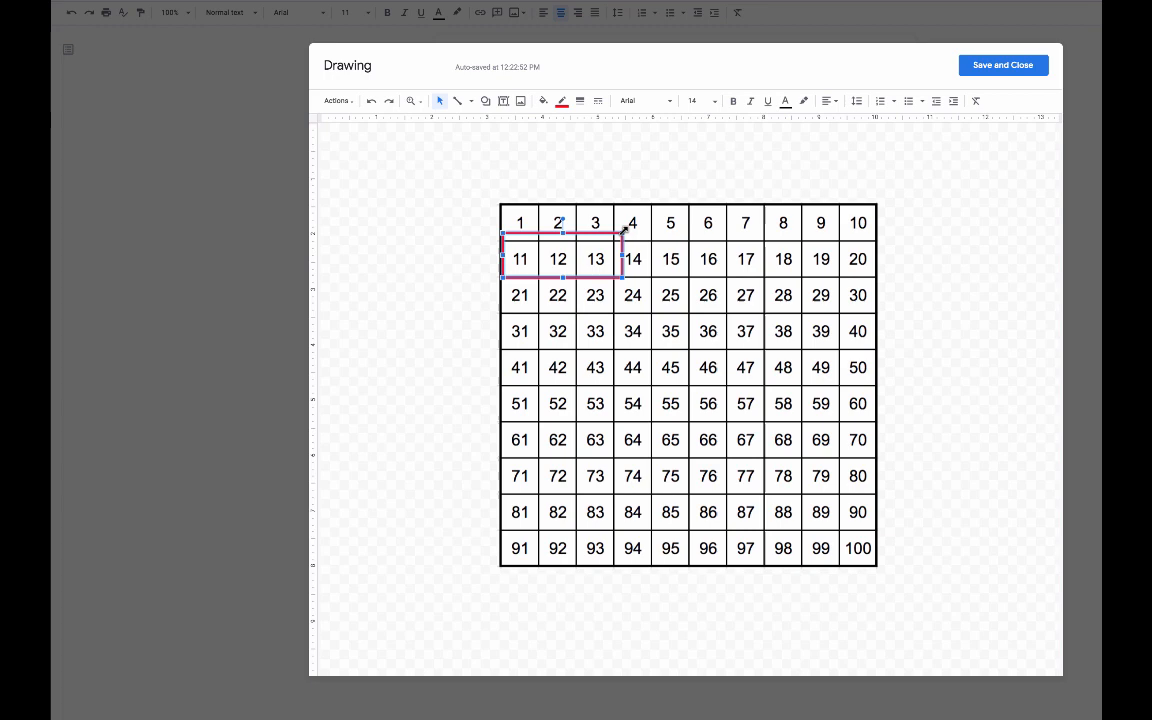
{"action": "left_click", "coordinate": [400, 288]}
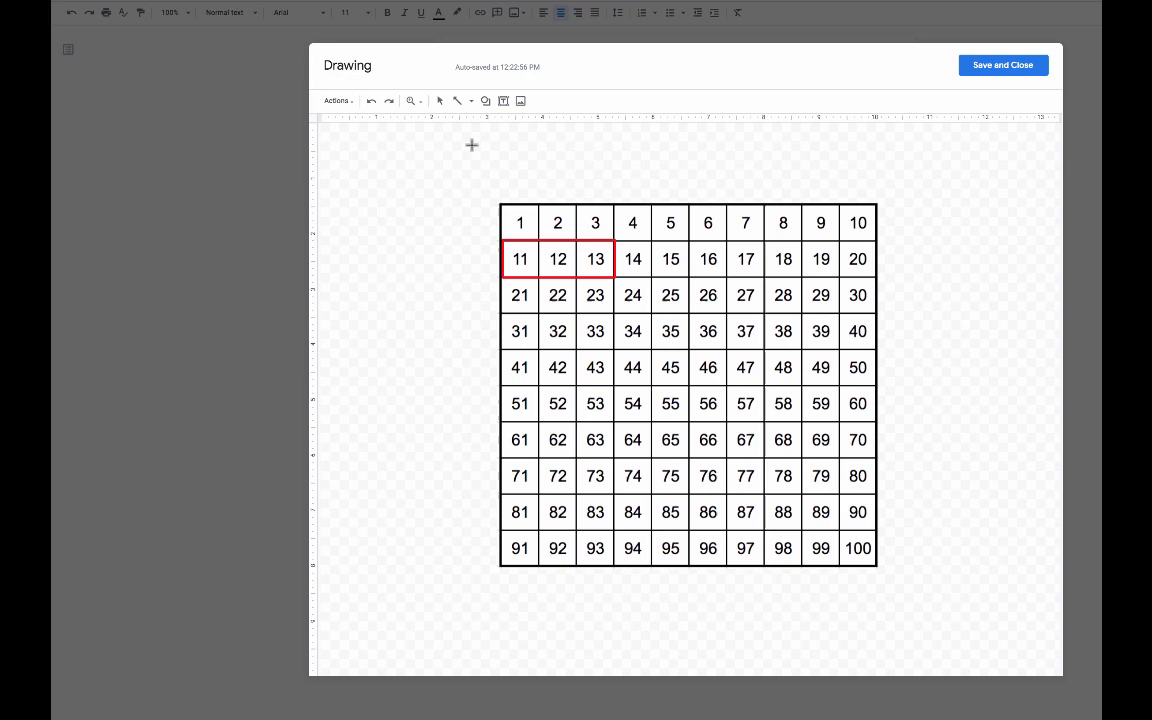
Draw a red arrow from the left of the chart pointing at cell 11.
{"action": "left_click_drag", "start_coordinate": [510, 270], "coordinate": [430, 298]}
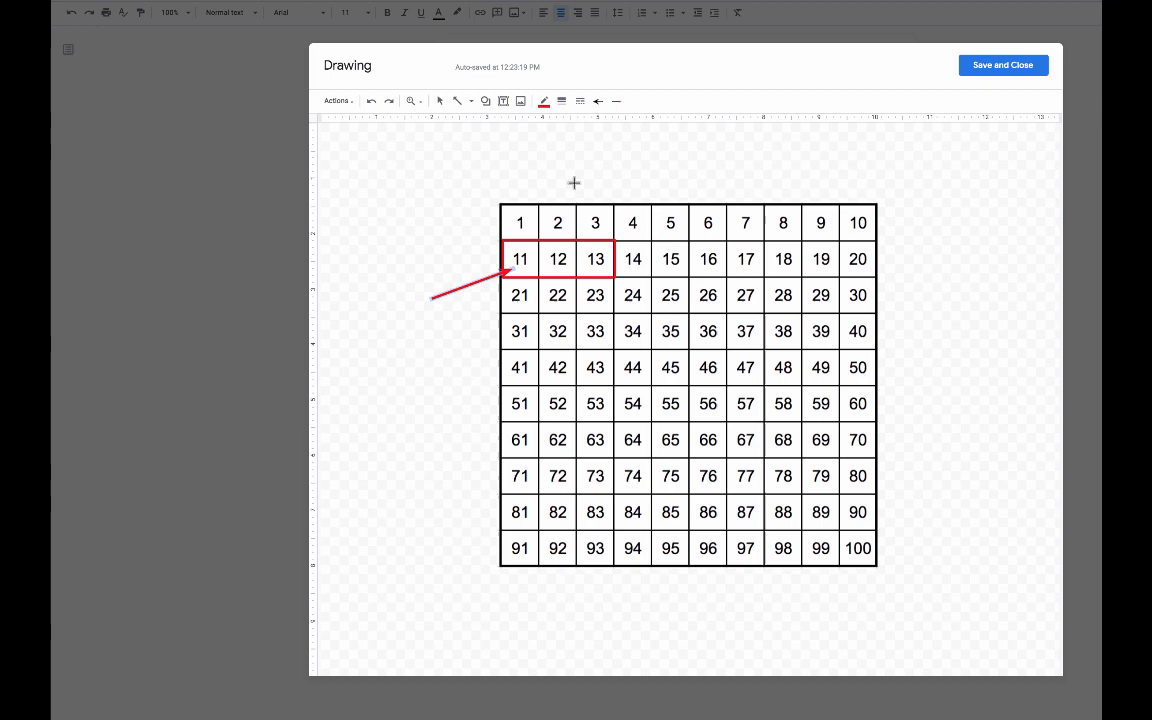
{"action": "left_click", "coordinate": [504, 100]}
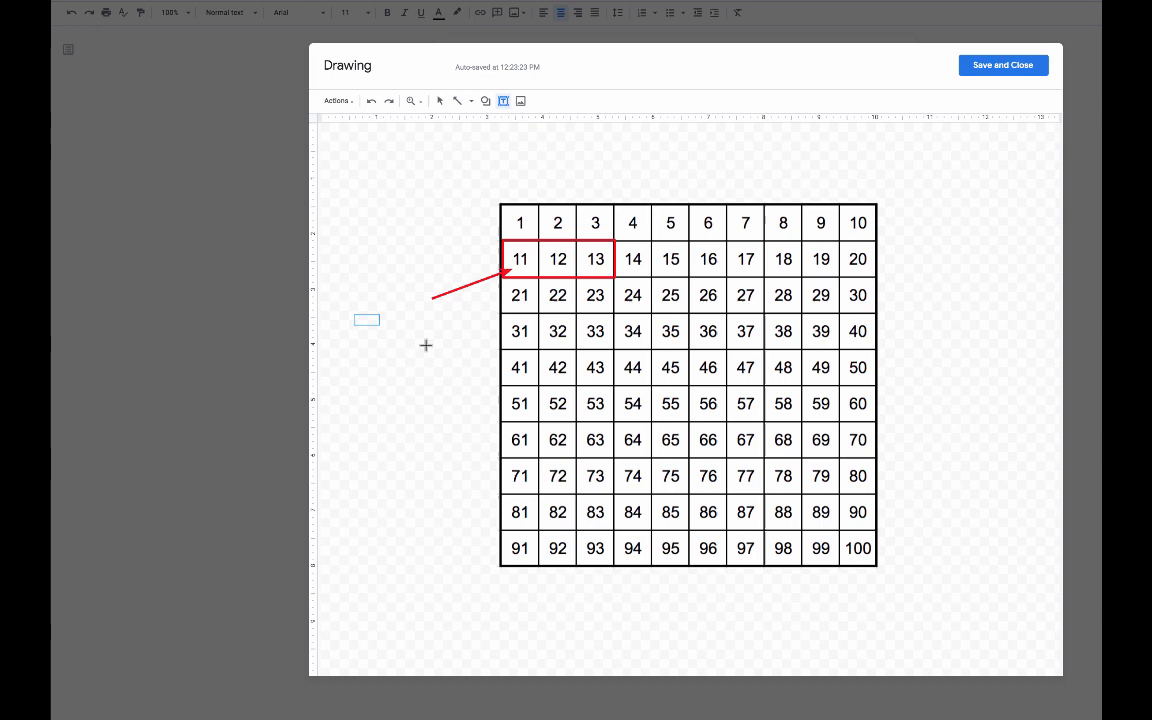
Add a text box reading 'Something!' and give it a thicker border weight.
{"action": "type", "text": "Something"}
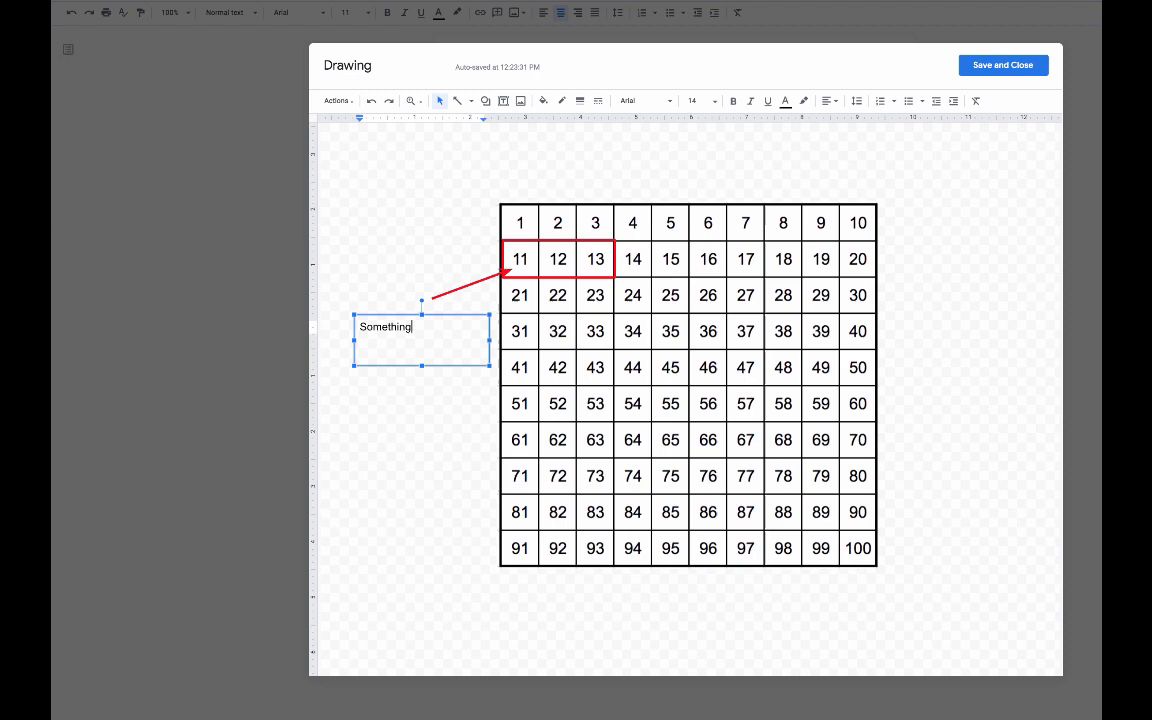
{"action": "left_click", "coordinate": [580, 100]}
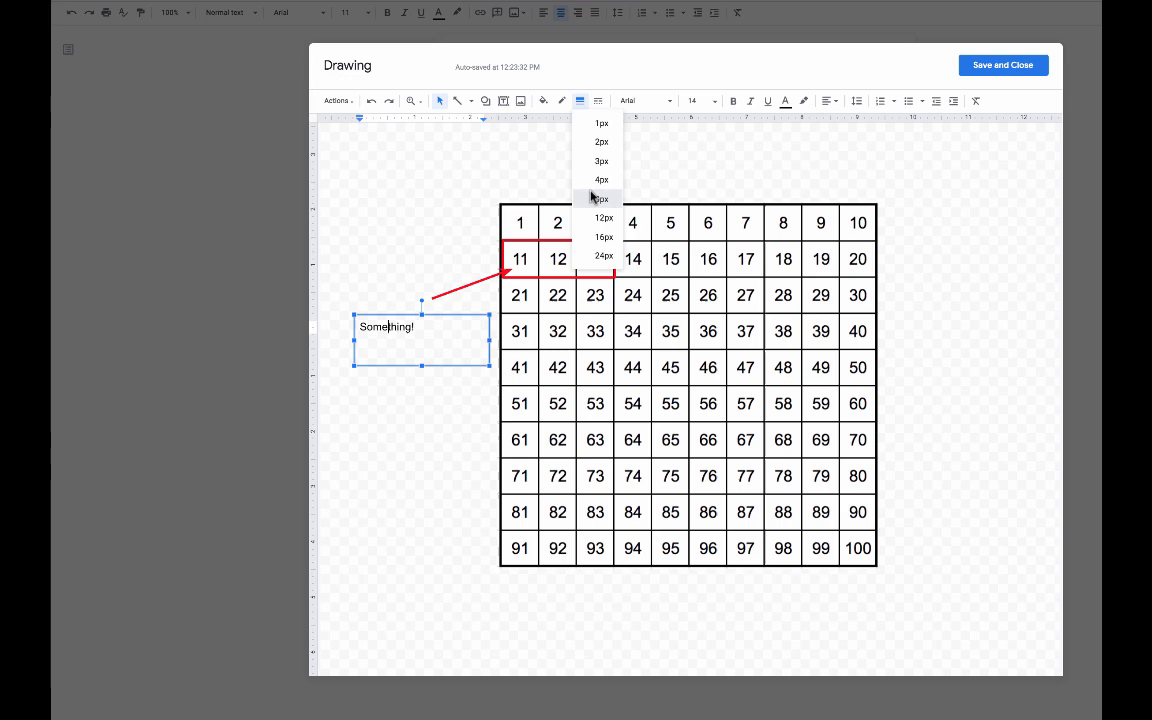
{"action": "left_click", "coordinate": [600, 200]}
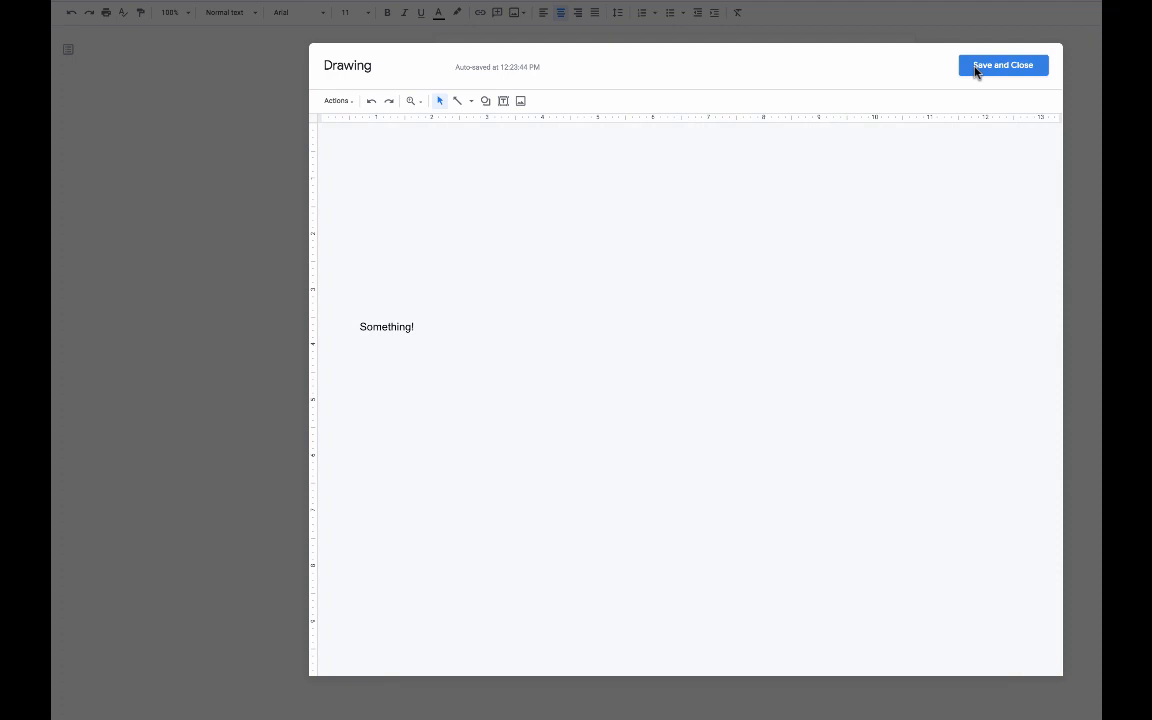
Save and close the drawing into the document, then reopen it for editing.
{"action": "left_click", "coordinate": [1002, 64]}
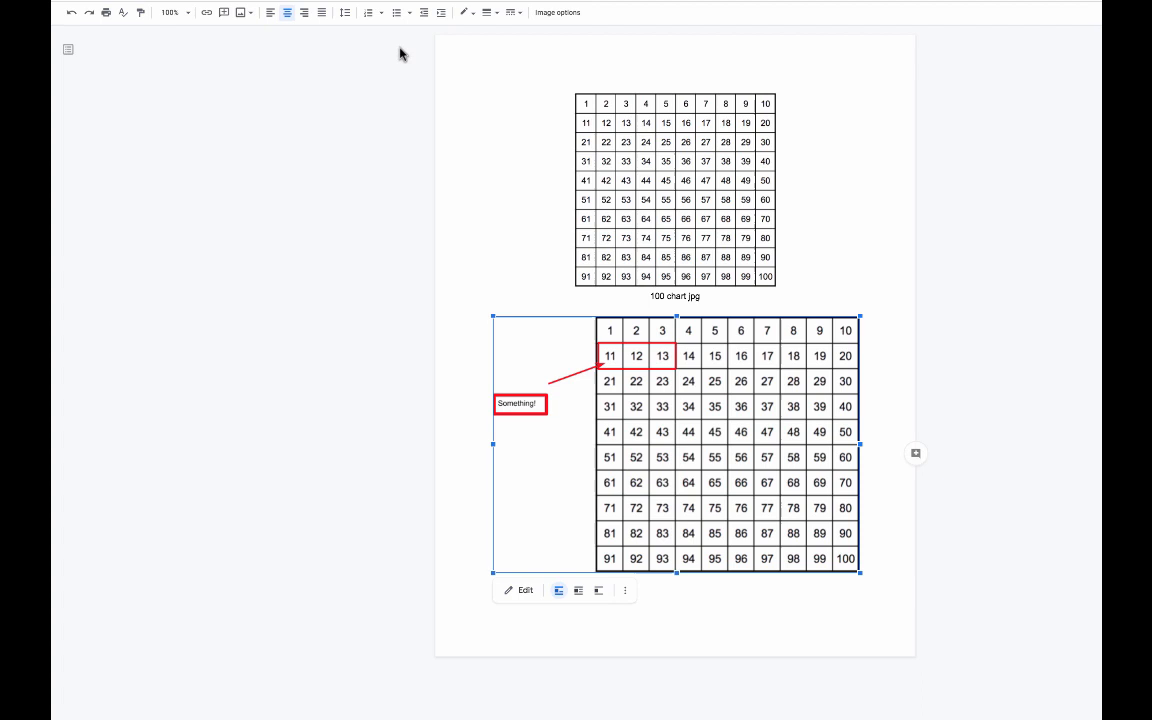
{"action": "left_click", "coordinate": [674, 190]}
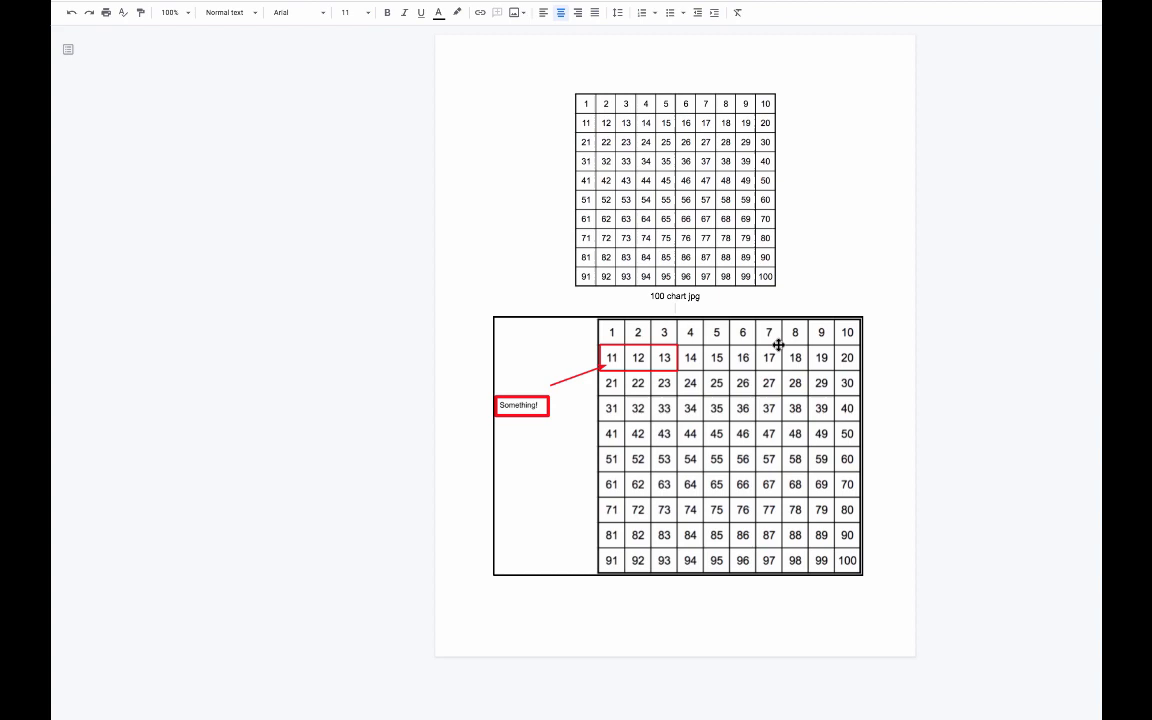
{"action": "double_click", "coordinate": [676, 444]}
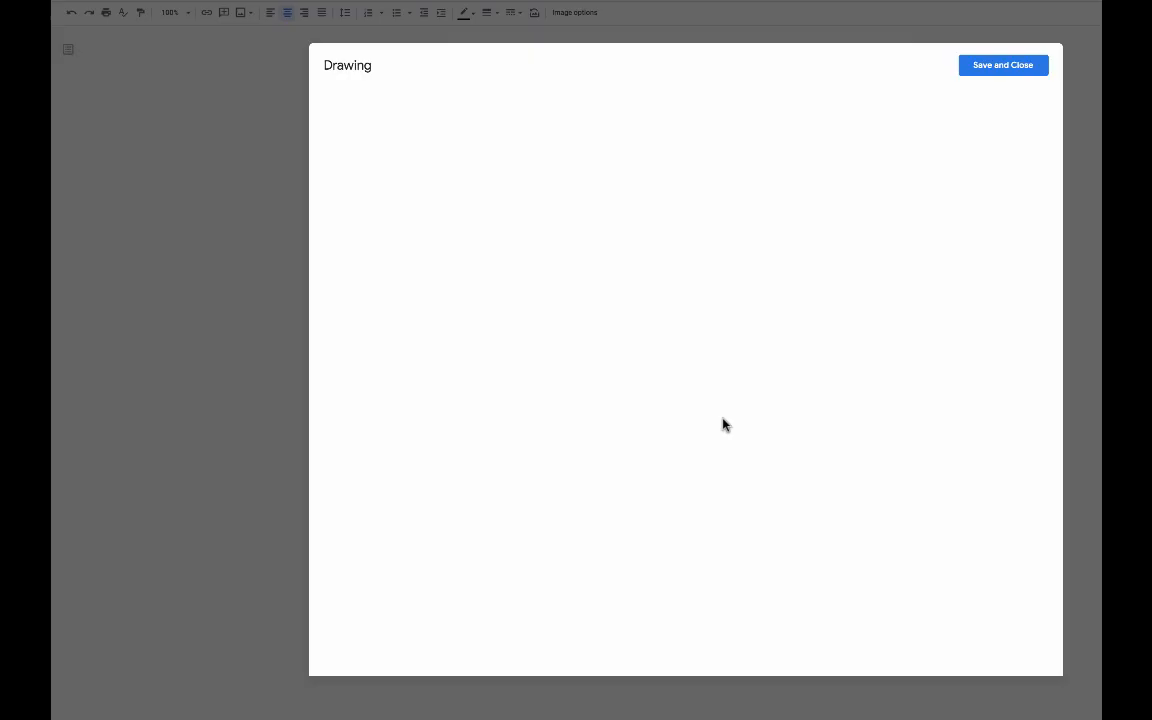